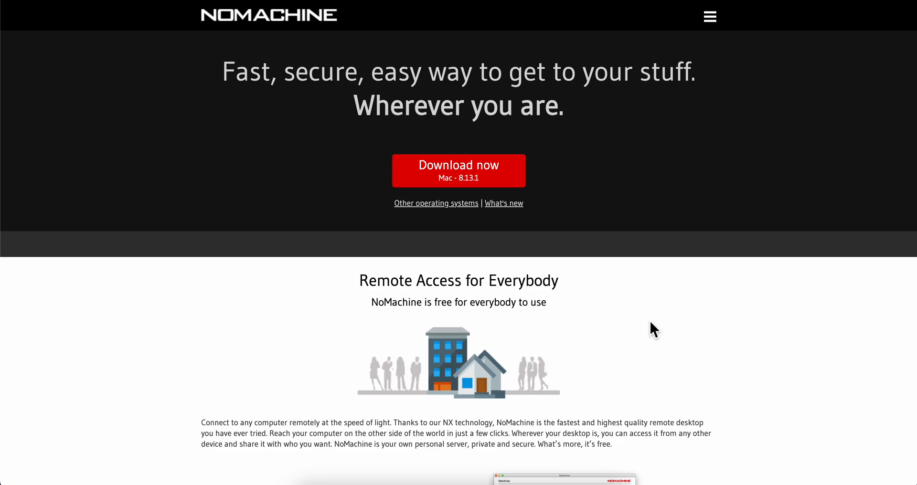
pyautogui.moveTo(372, 244)
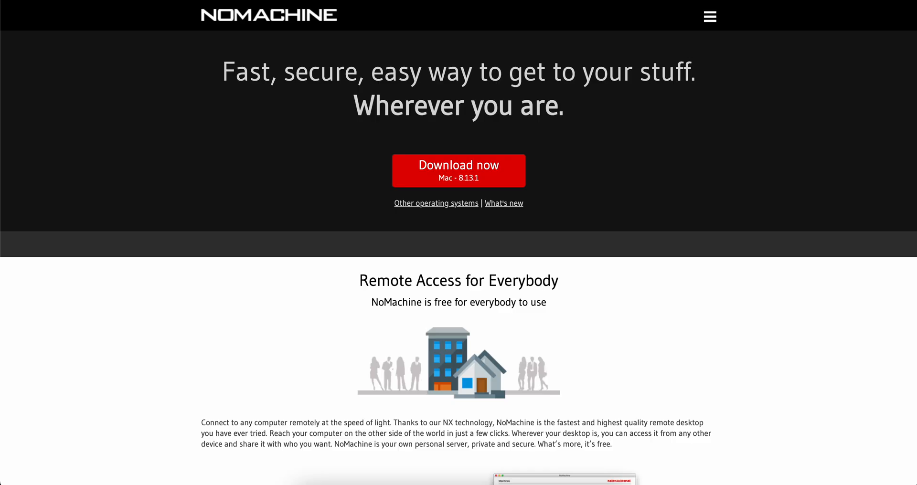
pyautogui.moveTo(433, 210)
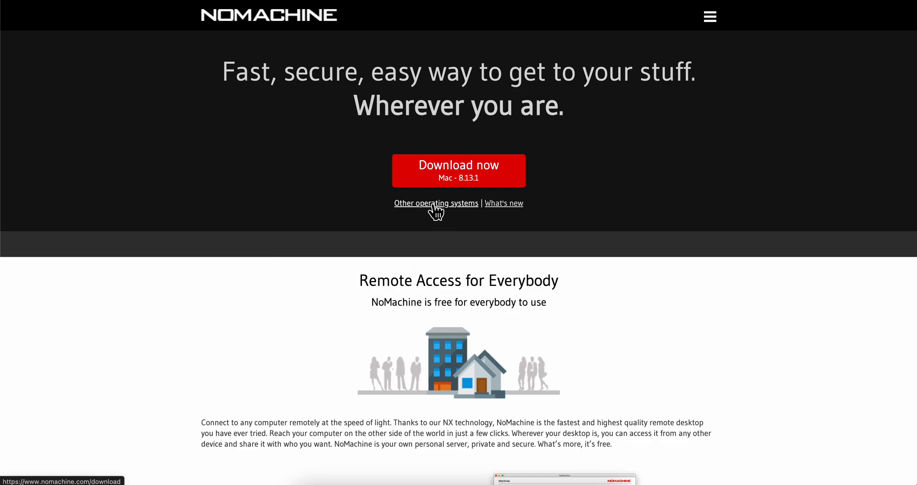
# Browse the Other operating systems download page, then open the NoMachine for Mac page.
pyautogui.click(435, 202)
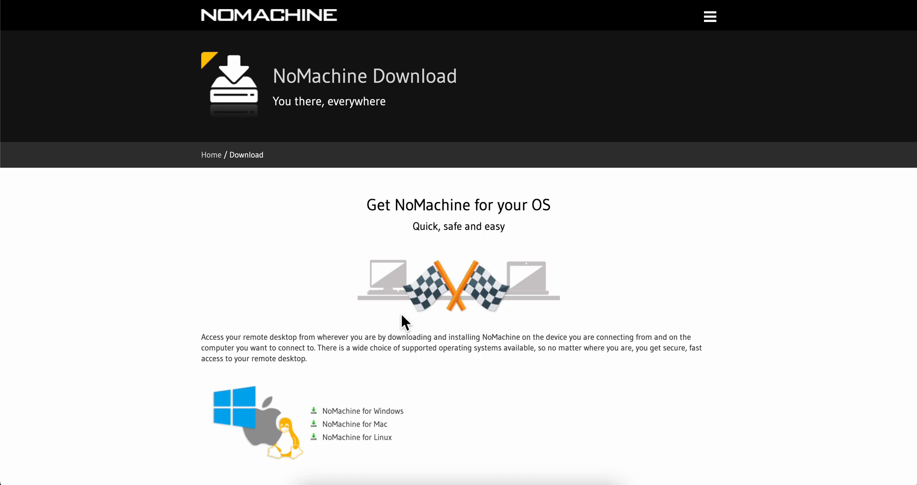
pyautogui.scroll(-3)
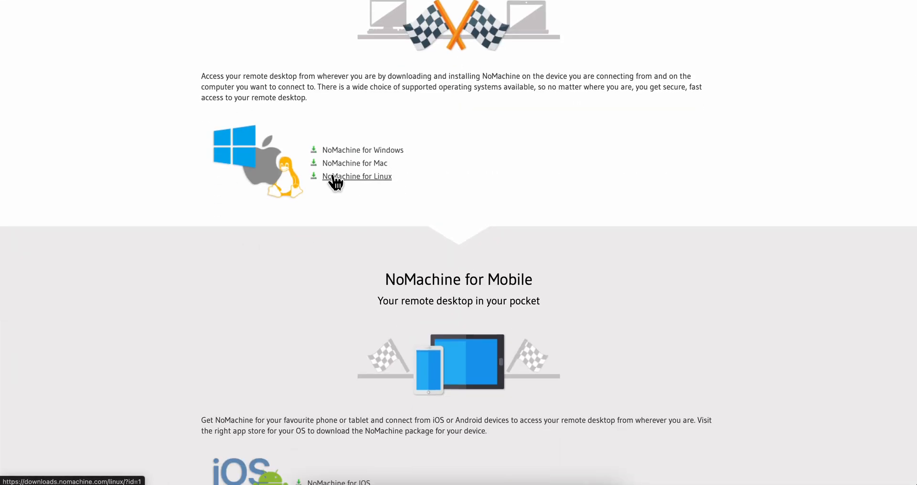
pyautogui.scroll(-3)
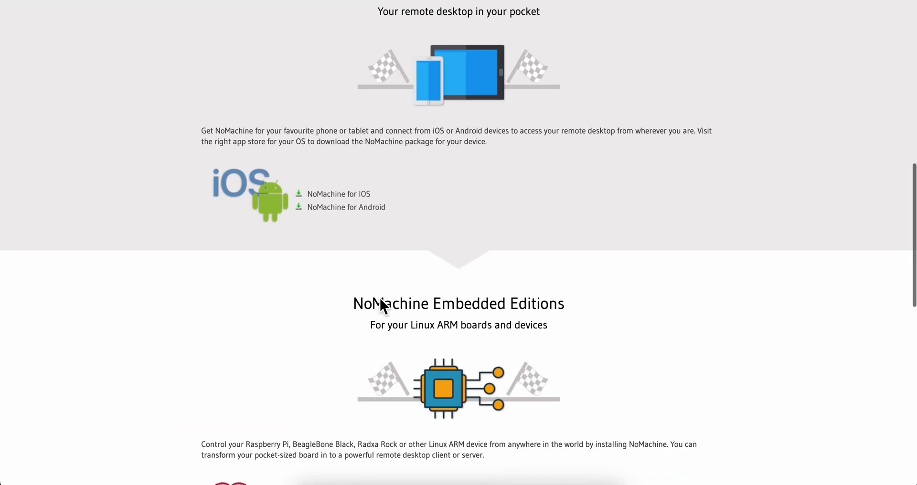
pyautogui.scroll(3)
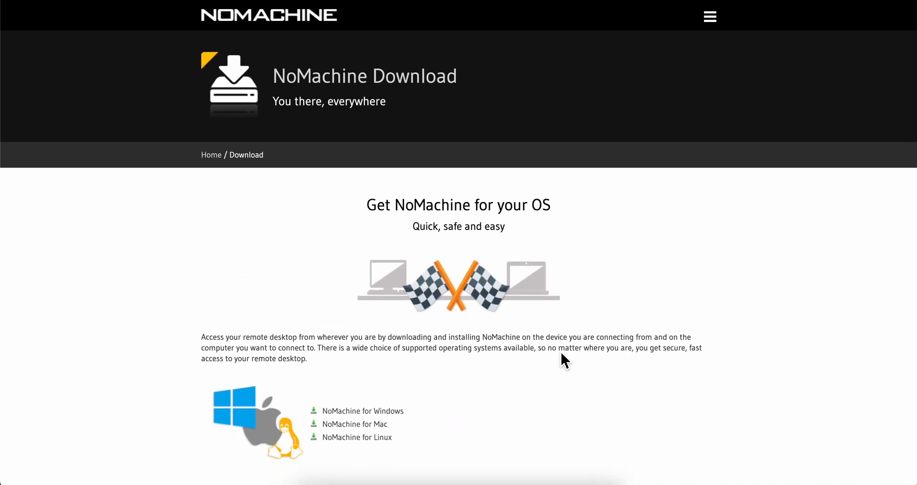
pyautogui.click(355, 424)
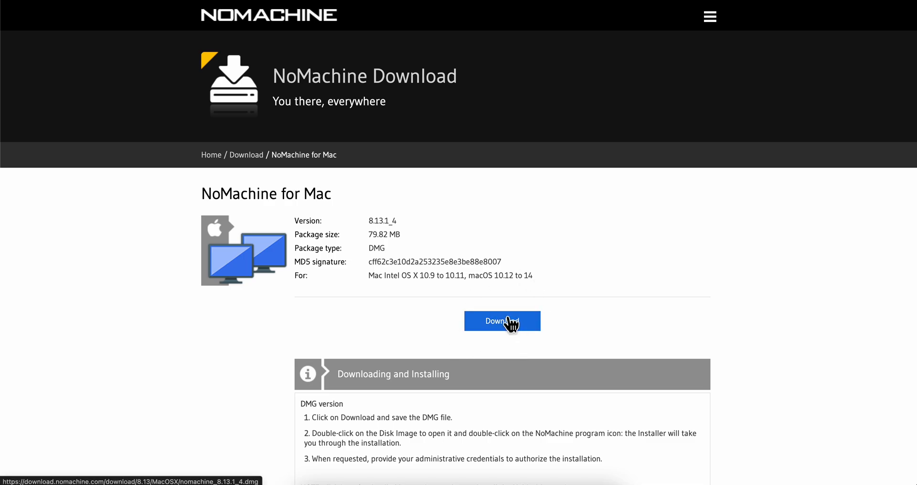
# Start downloading the NoMachine for Mac 8.13.1_4 DMG package (79.82 MB).
pyautogui.click(510, 324)
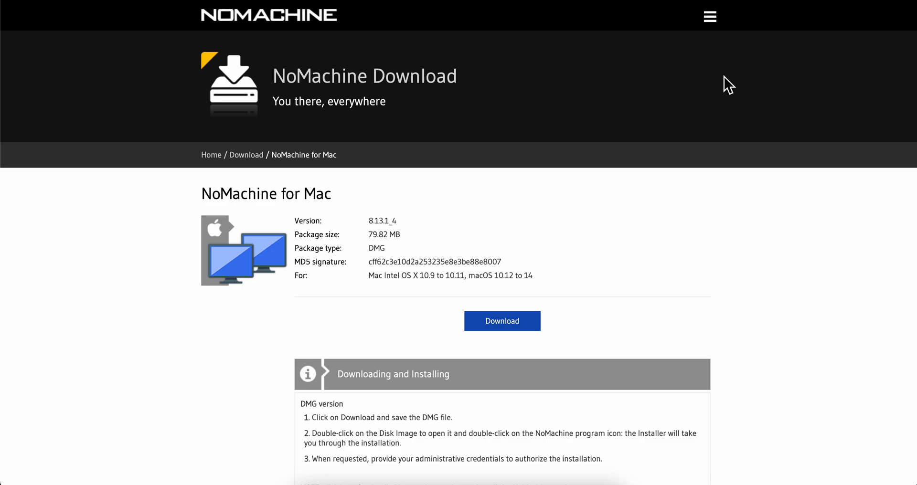
pyautogui.moveTo(400, 119)
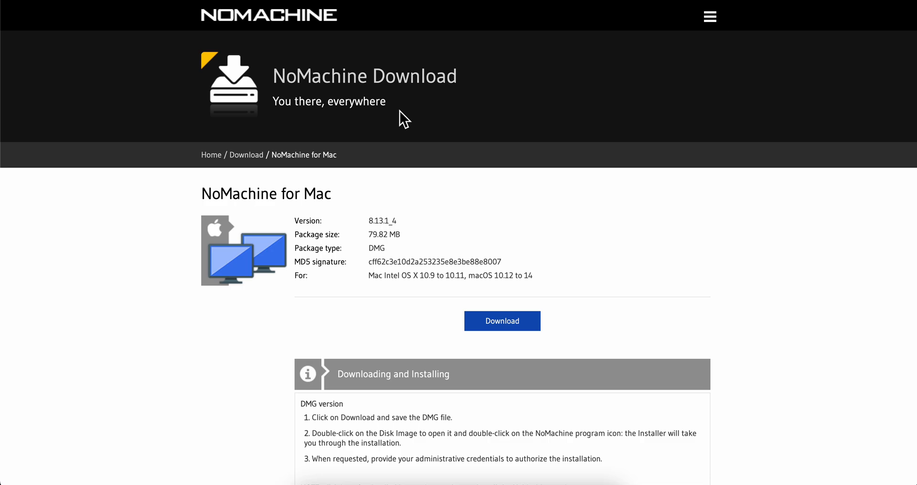
pyautogui.moveTo(480, 243)
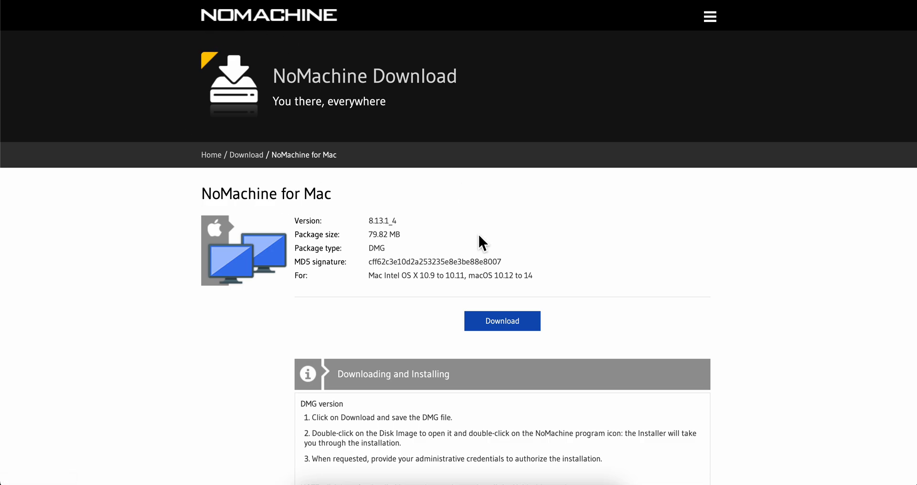
pyautogui.moveTo(636, 309)
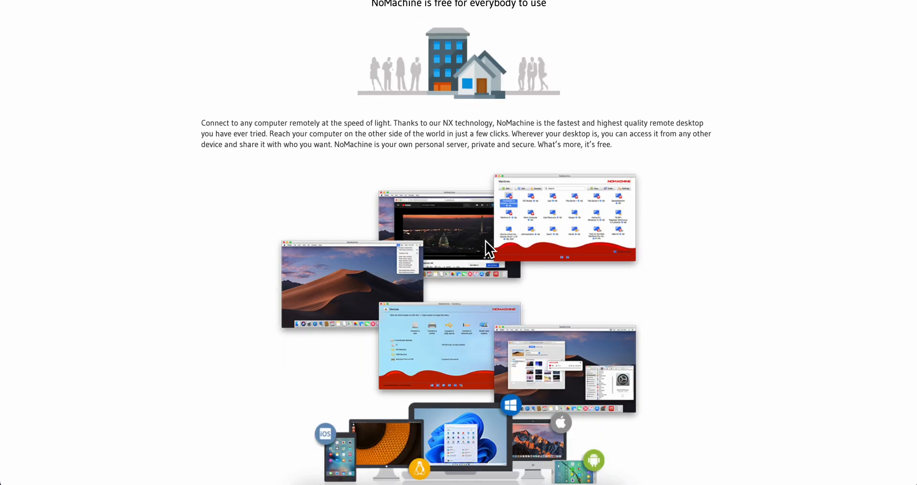
pyautogui.scroll(-3)
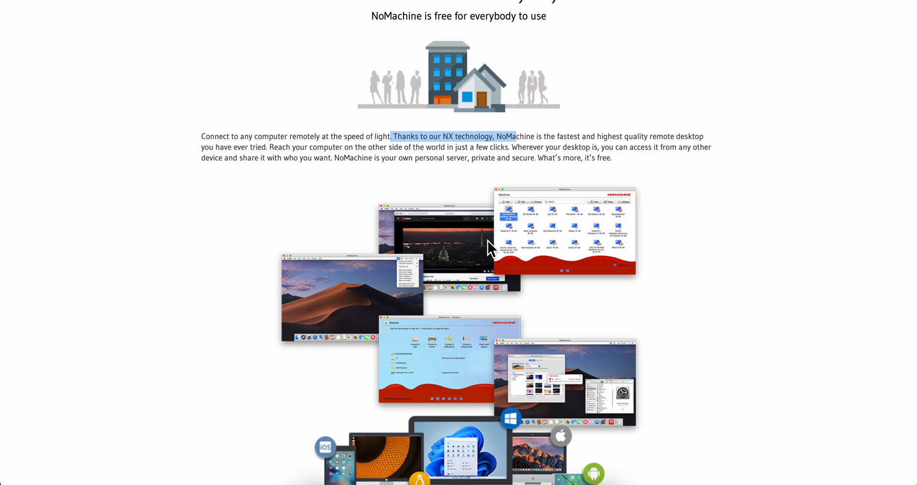
pyautogui.moveTo(505, 138)
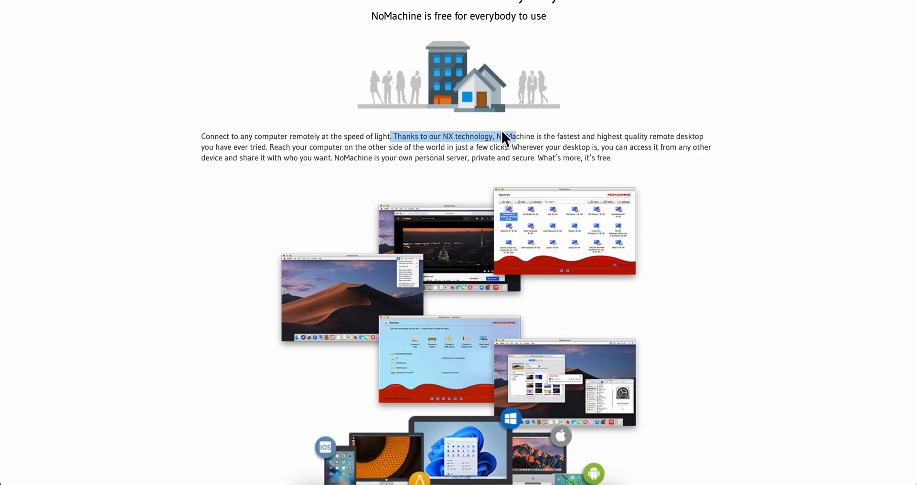
pyautogui.moveTo(570, 142)
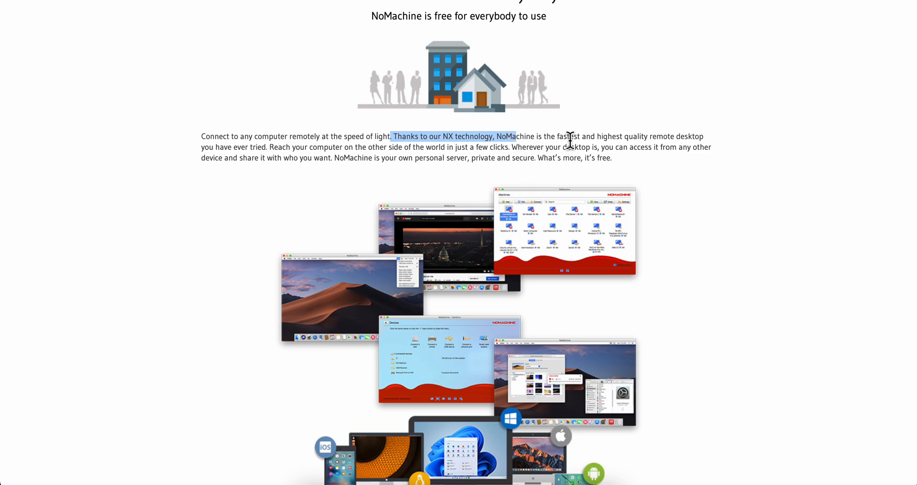
pyautogui.scroll(-3)
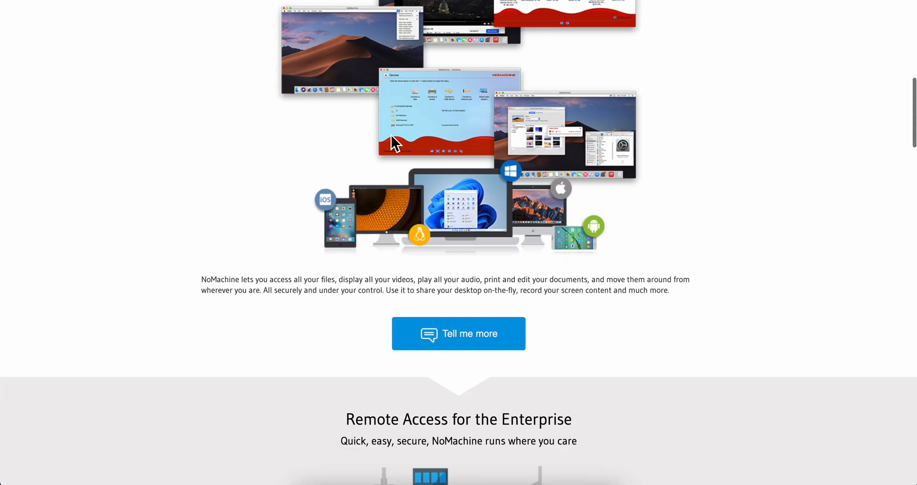